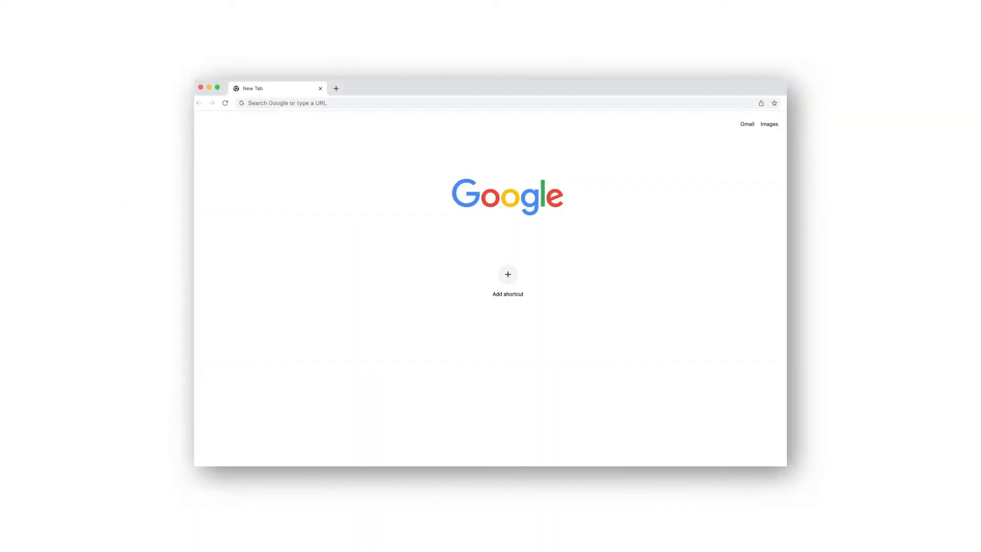
# Search Google for 'Metro Health and Wellness' from the Chrome address bar.
pyautogui.write('Metro Health and Welln')
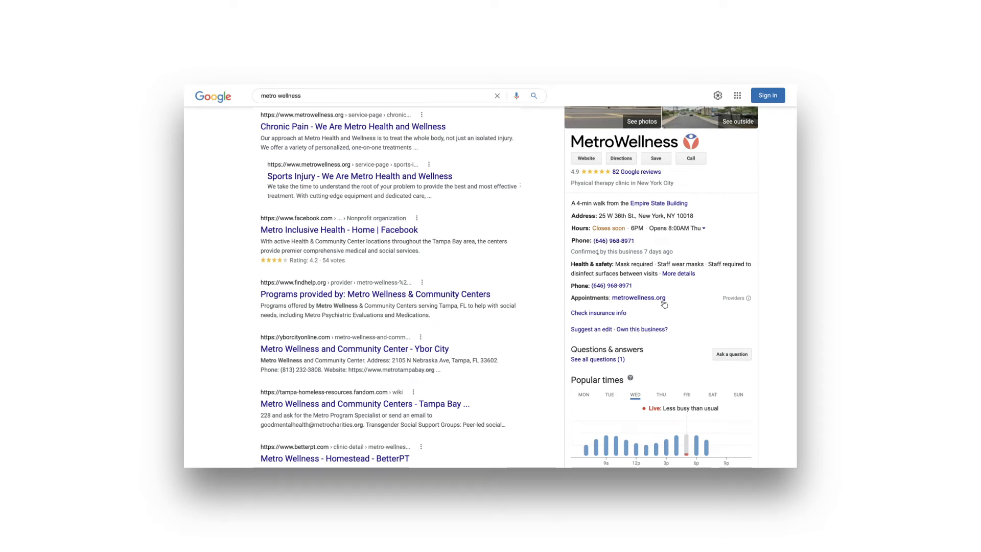
# Follow the metrowellness.org appointments link and request an appointment at Metro Wellness - Homestead.
pyautogui.click(335, 457)
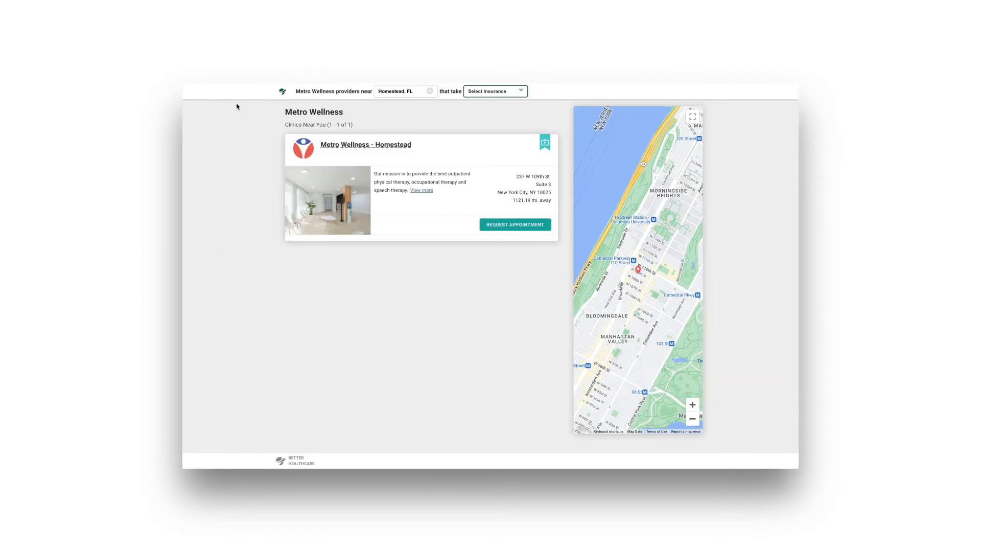
pyautogui.moveTo(237, 107)
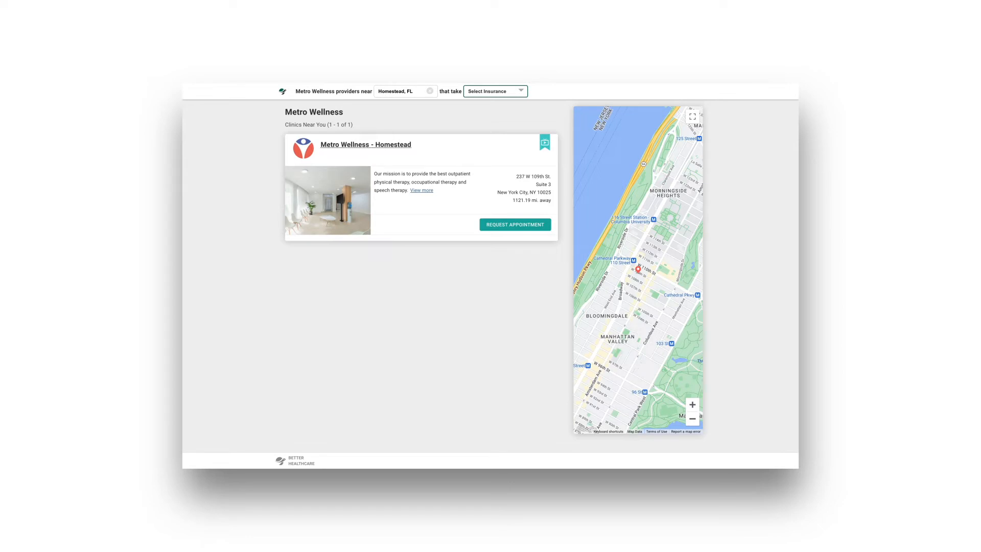
pyautogui.click(515, 223)
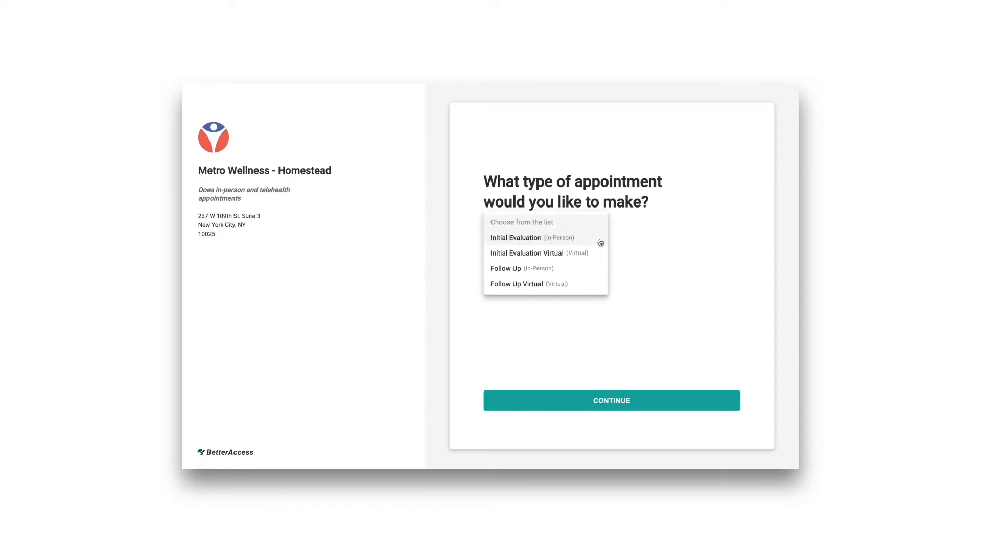
# Choose Initial Evaluation (In-Person) and request Gabrielle Mitchell as provider after viewing her bio.
pyautogui.click(515, 237)
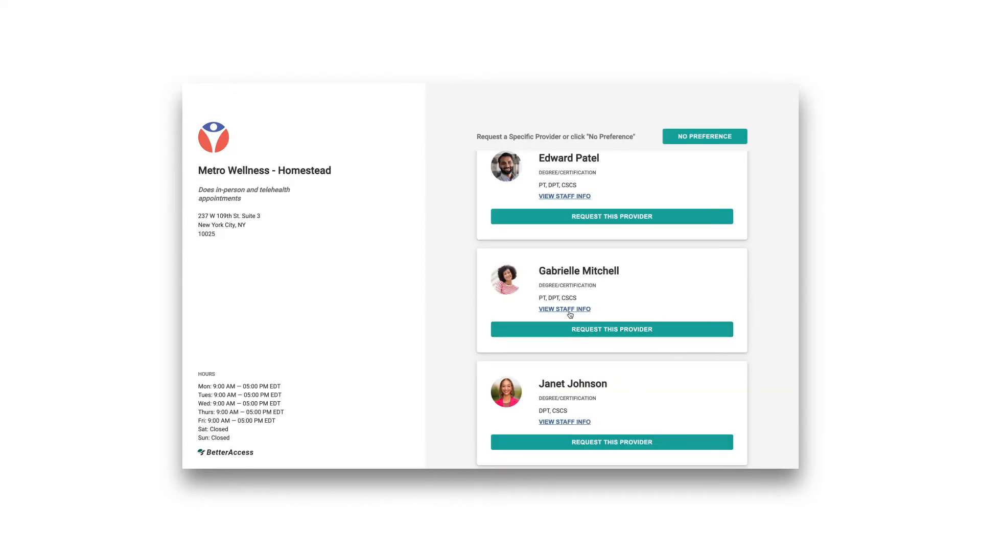
pyautogui.click(563, 309)
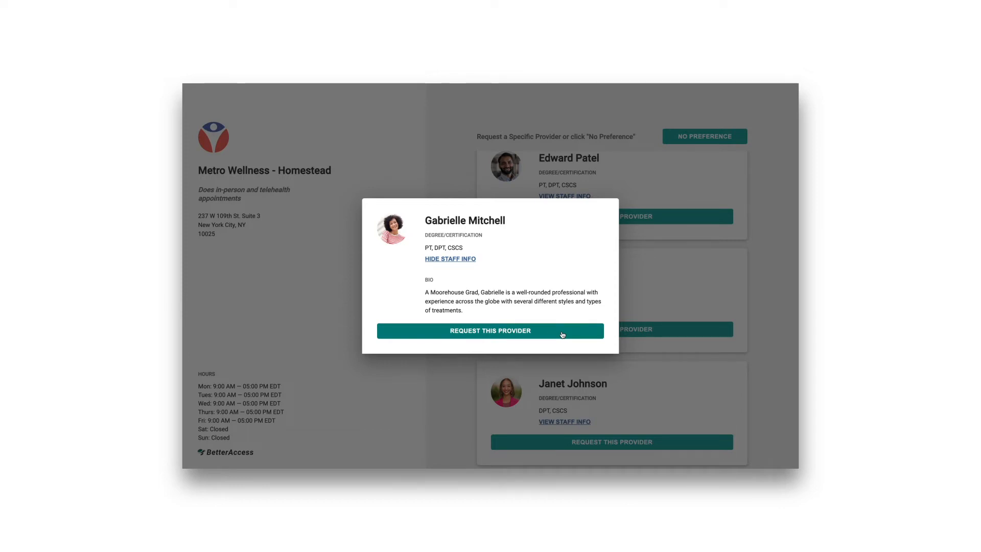
pyautogui.click(490, 331)
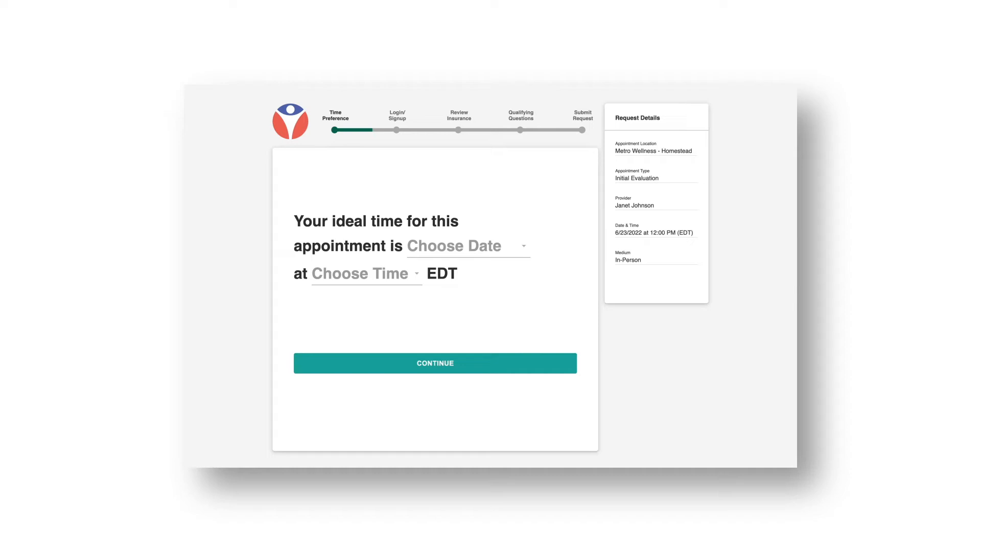
# Pick June 24 as the preferred date and 3:00 PM as the time.
pyautogui.click(454, 245)
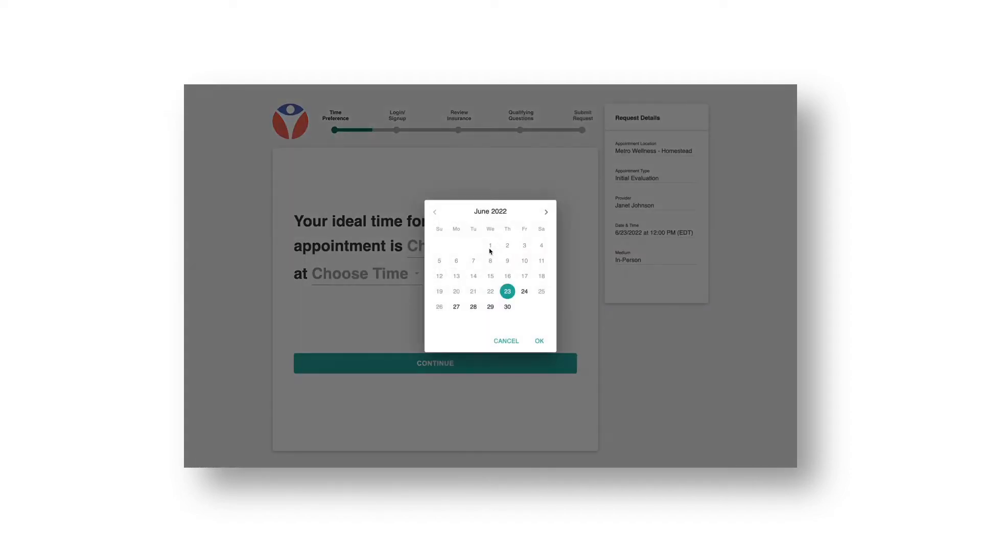
pyautogui.moveTo(566, 198)
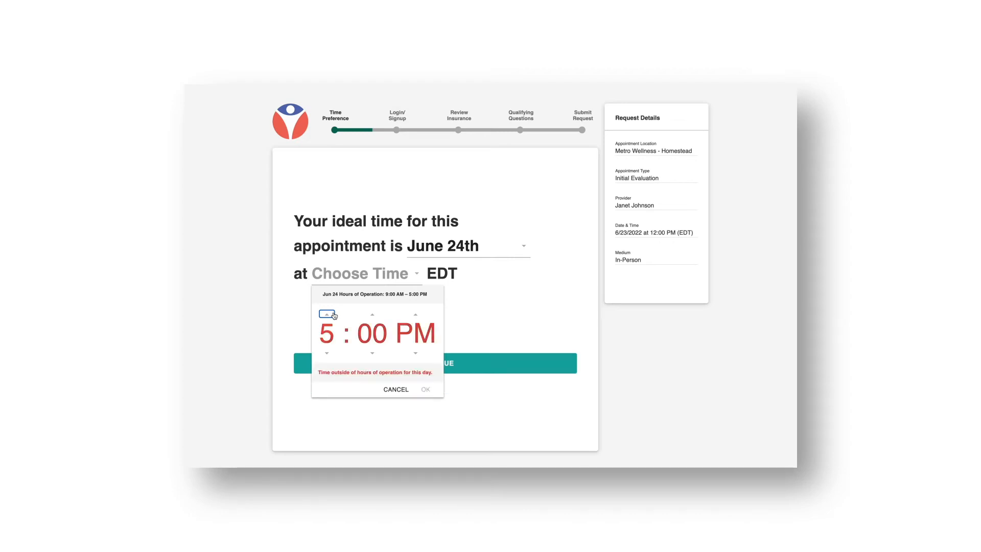
pyautogui.click(325, 352)
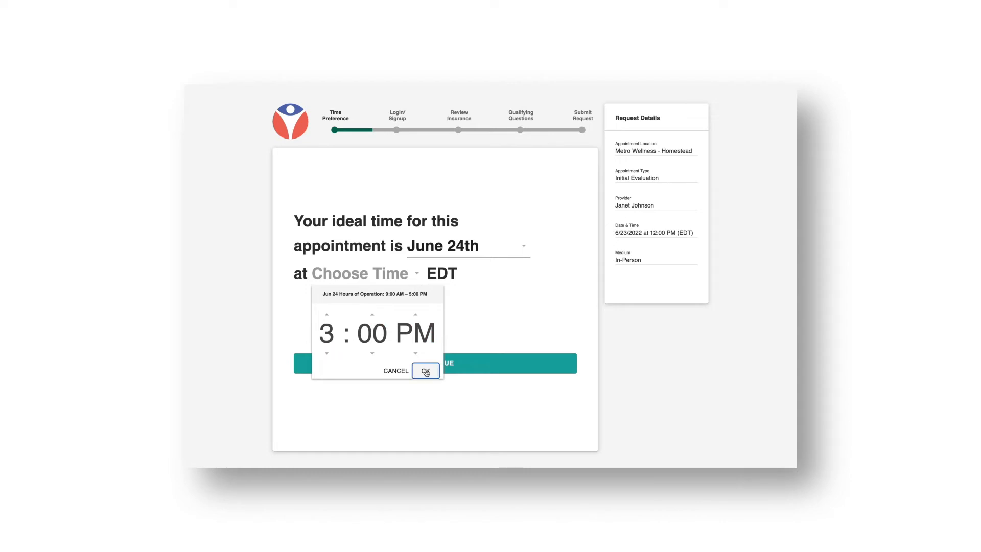
pyautogui.click(426, 371)
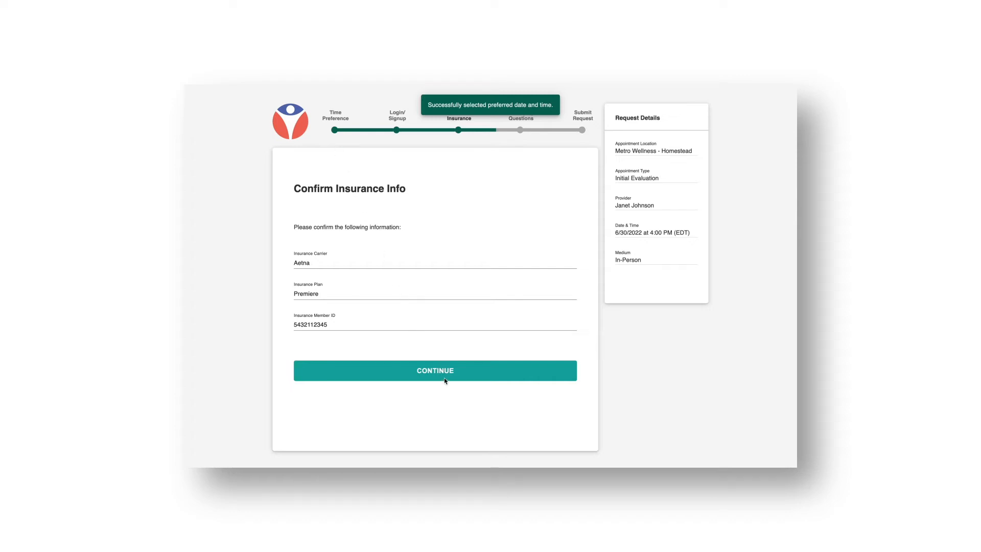
# Accept the shown insurance information and skip the insurance card upload.
pyautogui.click(434, 369)
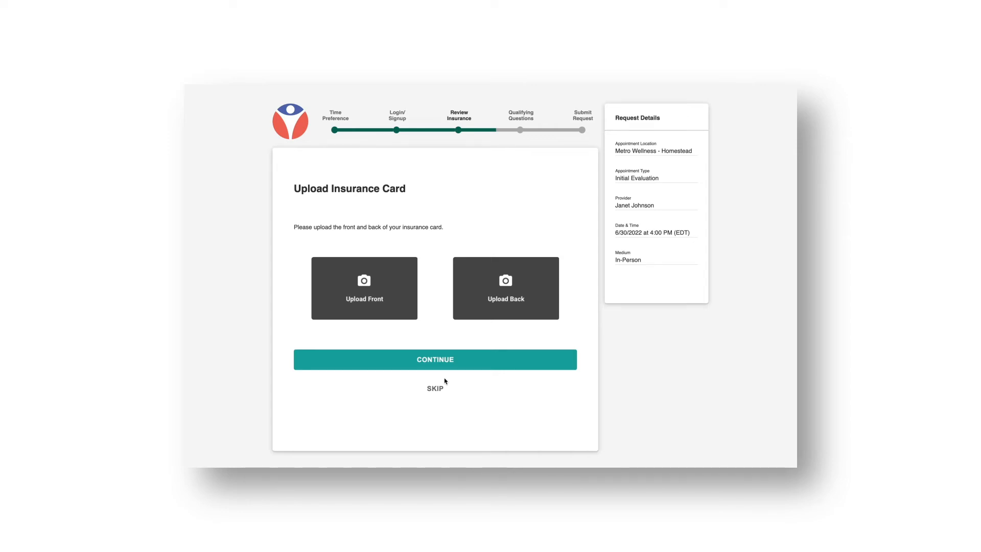
pyautogui.click(435, 388)
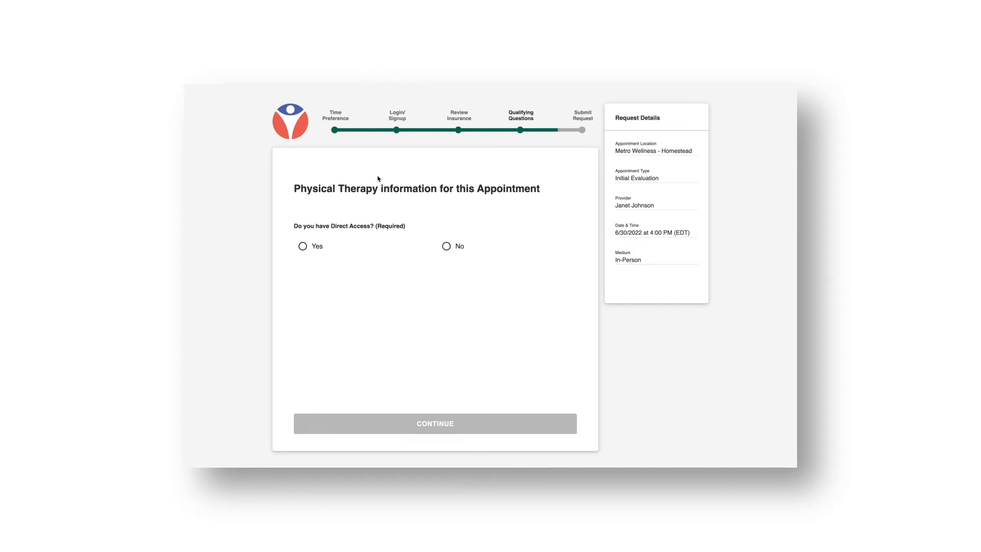
pyautogui.moveTo(304, 153)
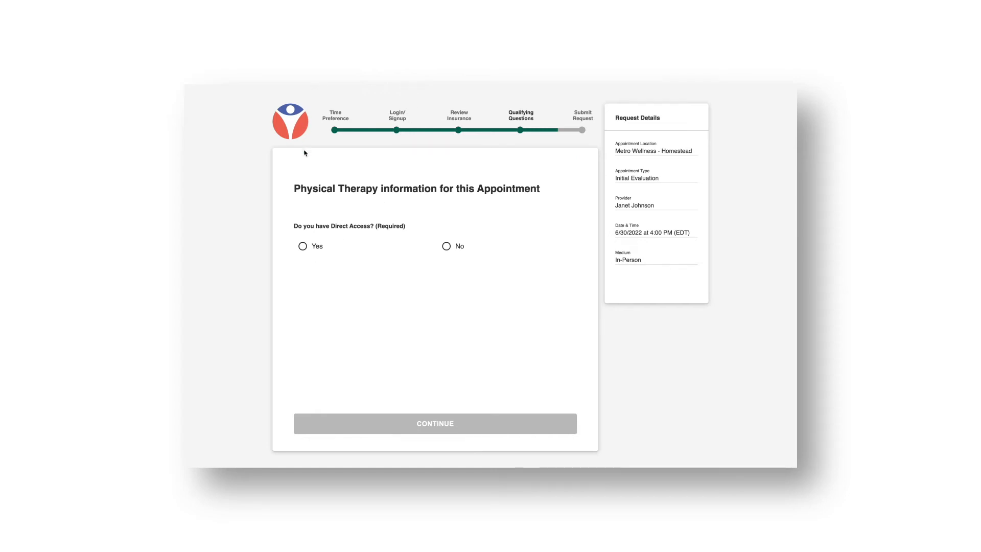
pyautogui.moveTo(325, 166)
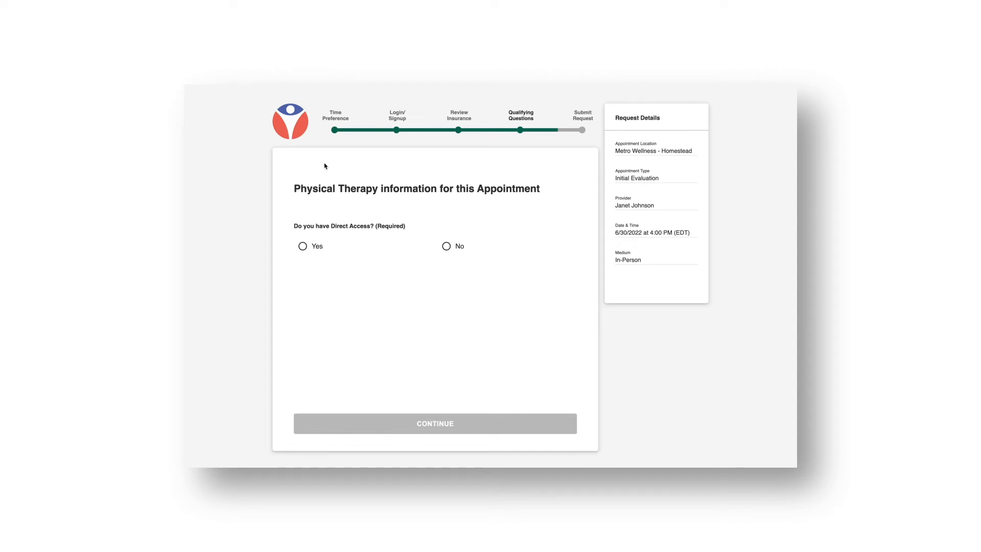
pyautogui.moveTo(306, 213)
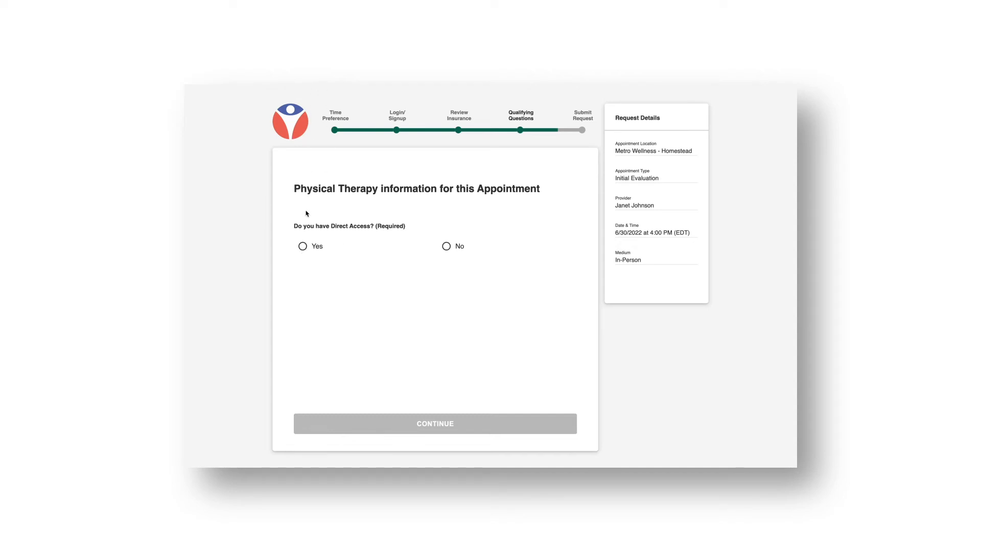
# Answer Yes to Direct Access, continue, and answer No to Medicare/Medicaid.
pyautogui.click(303, 245)
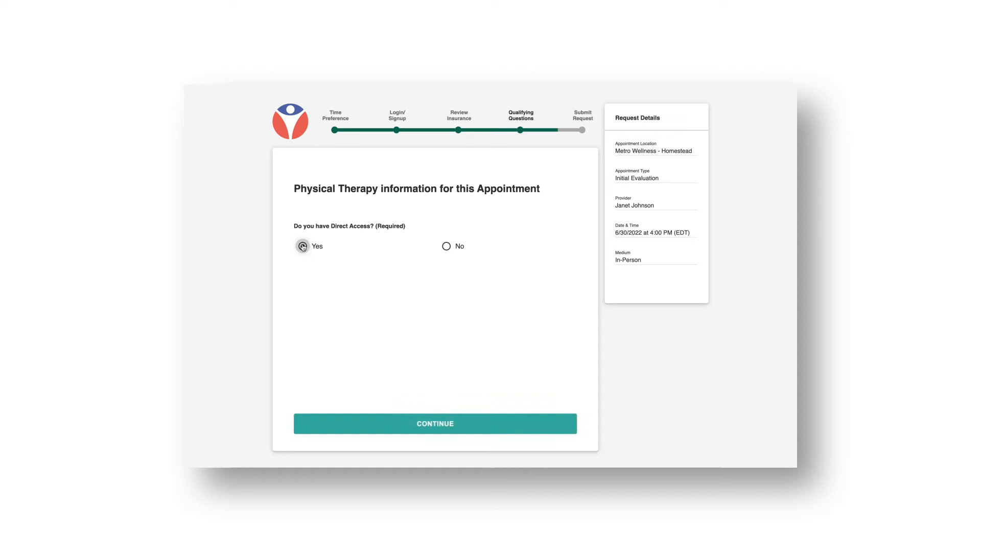
pyautogui.click(303, 246)
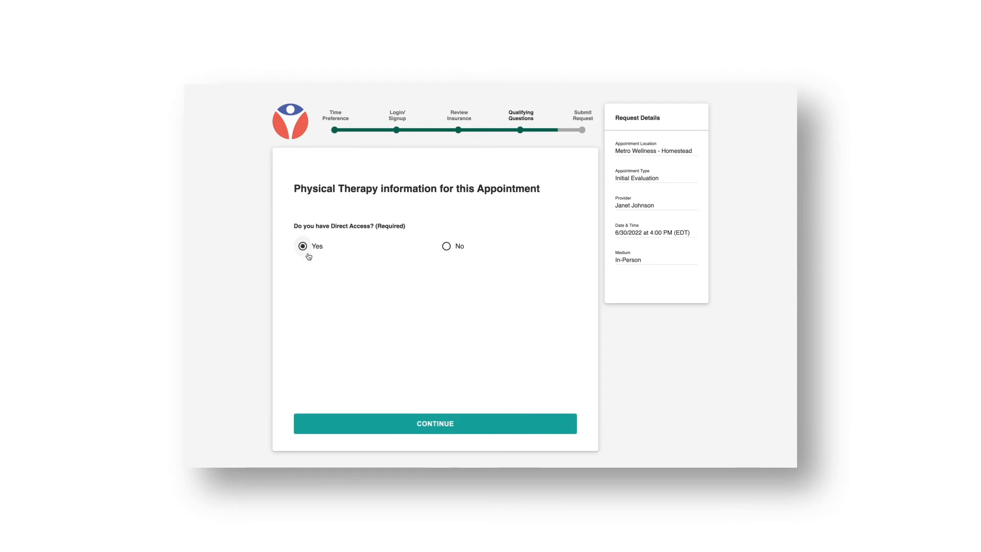
pyautogui.click(435, 424)
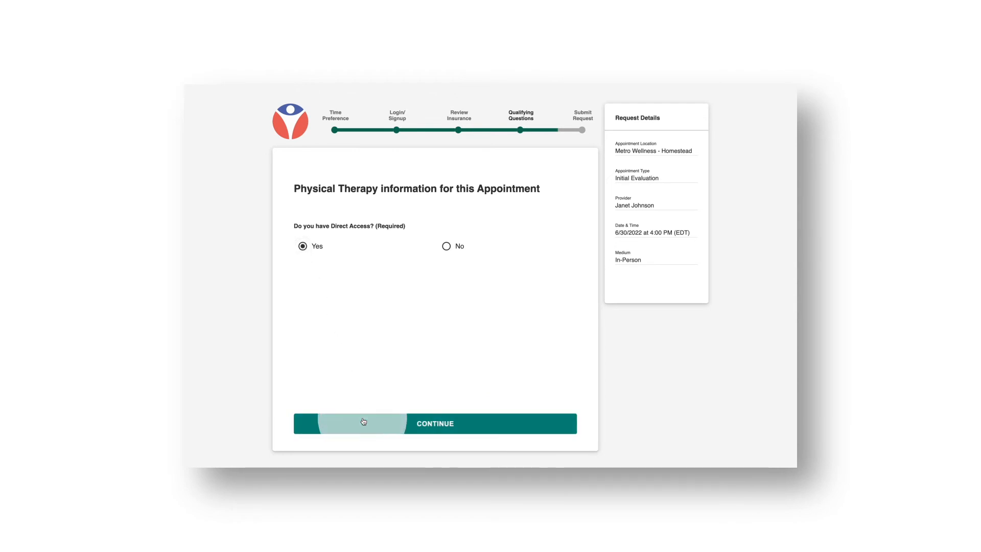
pyautogui.click(435, 423)
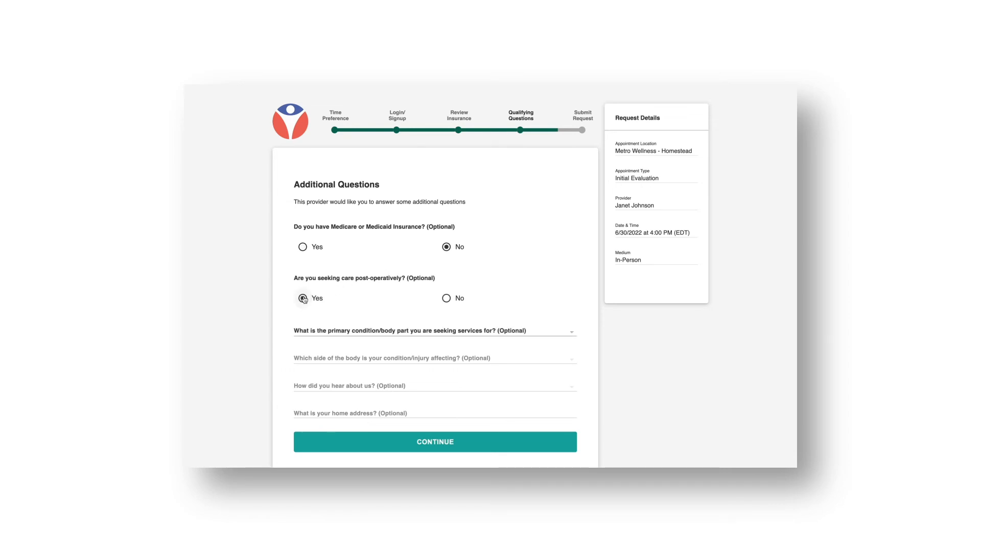
# Answer post-operative care Yes, condition Other, side Right, heard via Social Media, and continue.
pyautogui.click(303, 297)
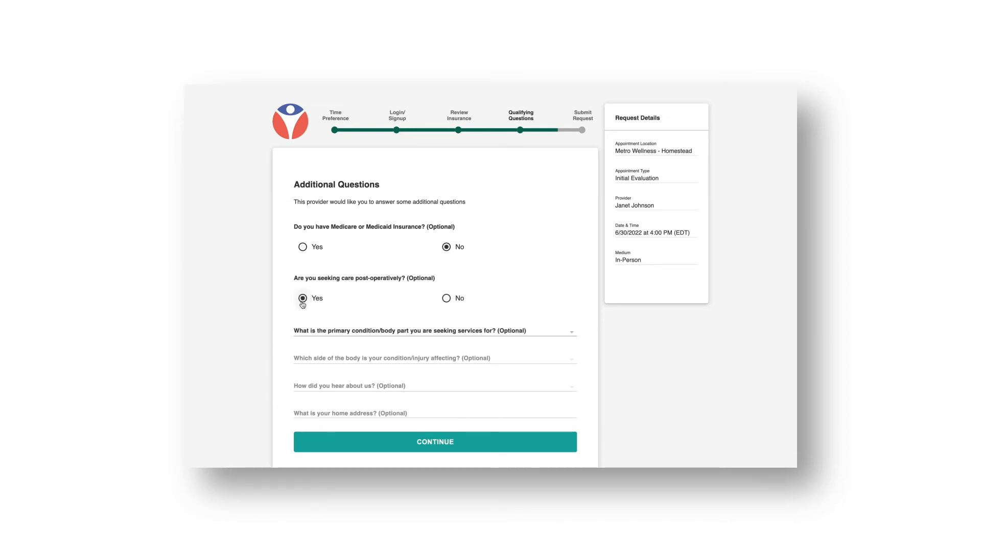
pyautogui.click(434, 330)
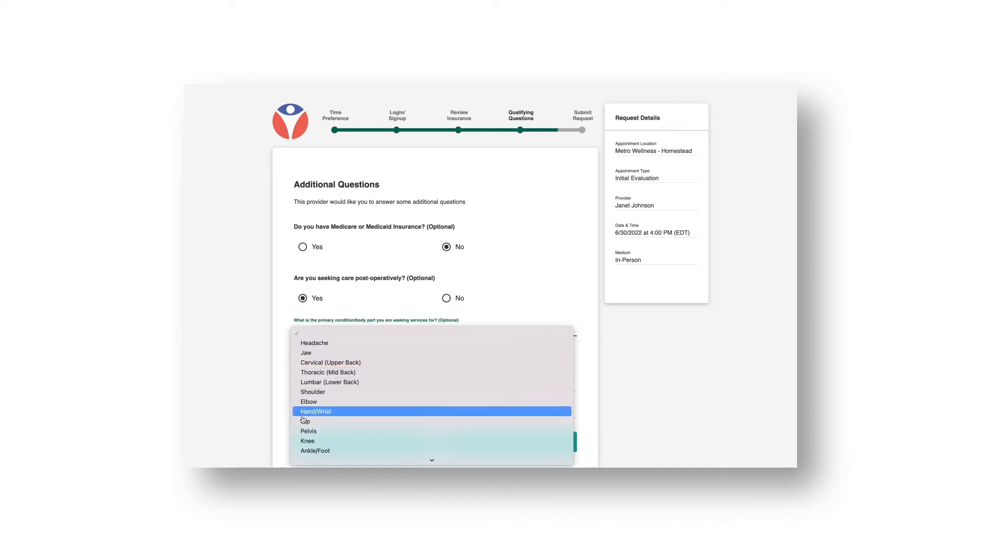
pyautogui.scroll(-3)
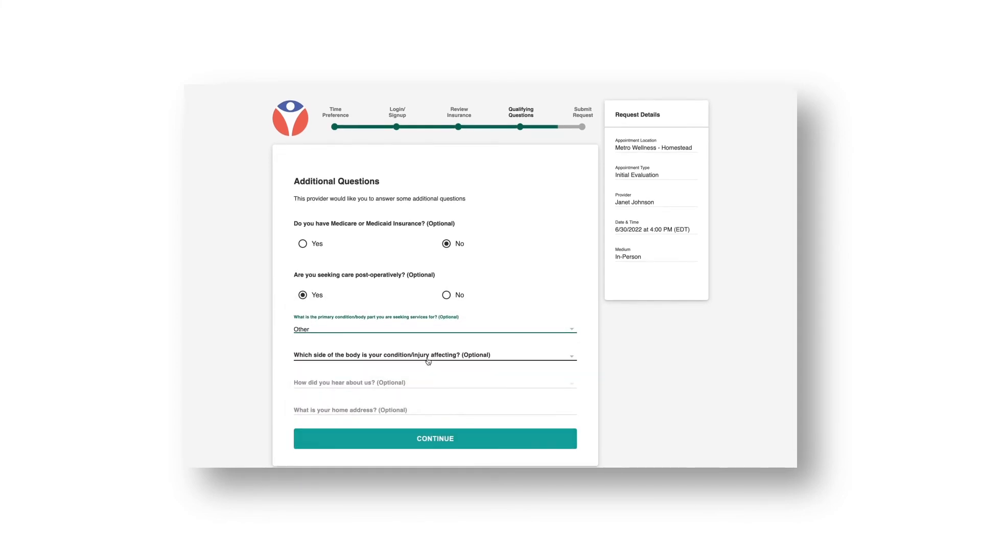
pyautogui.click(433, 354)
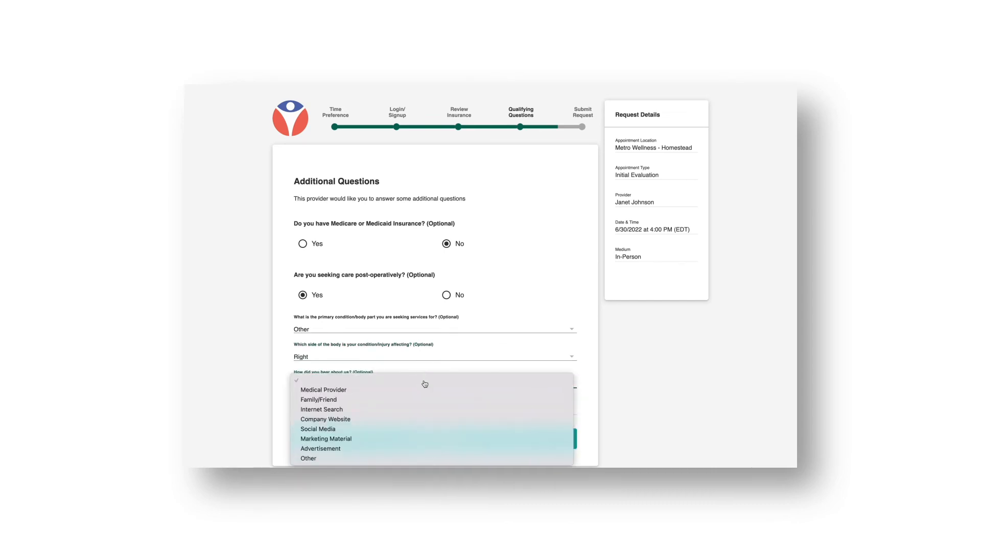
pyautogui.click(318, 429)
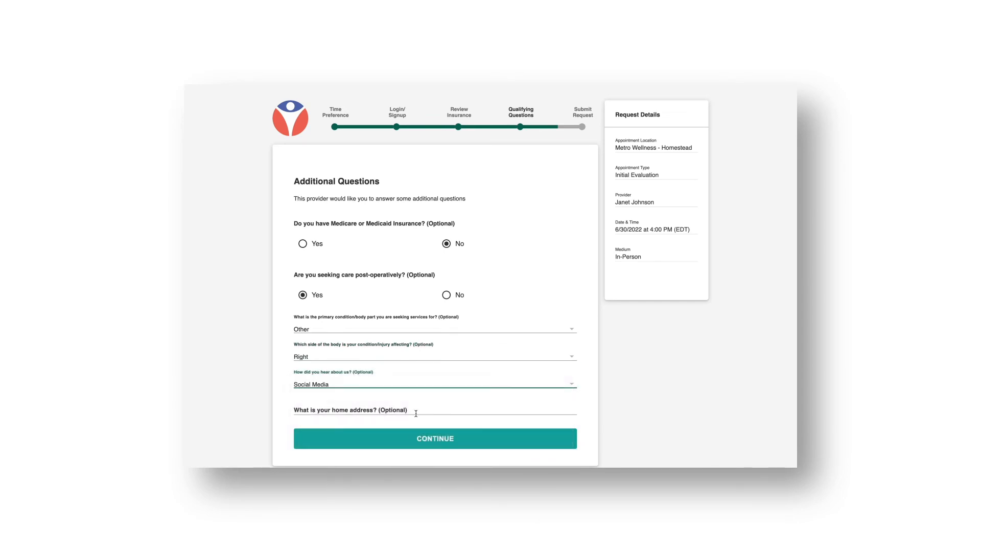
pyautogui.click(434, 438)
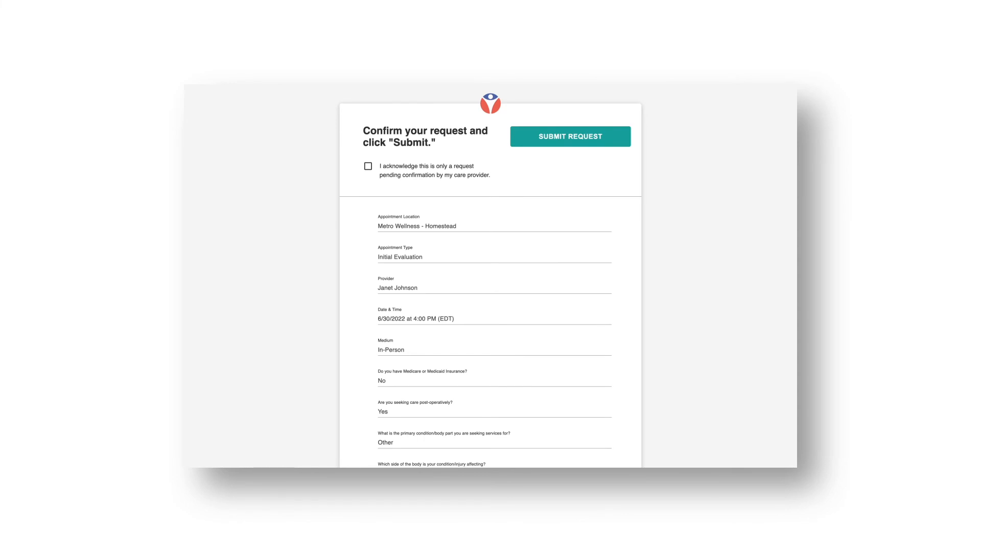
pyautogui.moveTo(746, 211)
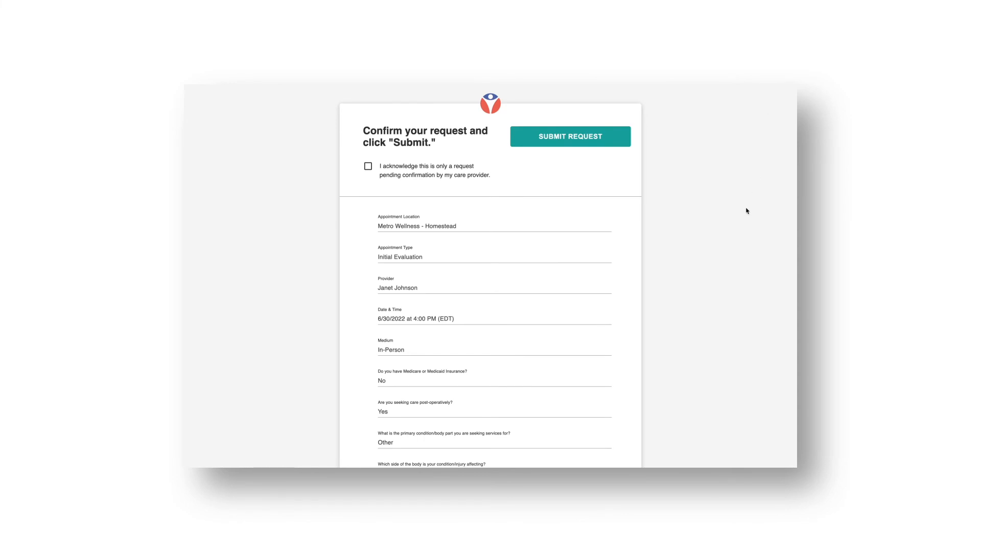
# Review the summary, tick the request-only acknowledgement, and submit the request.
pyautogui.scroll(-3)
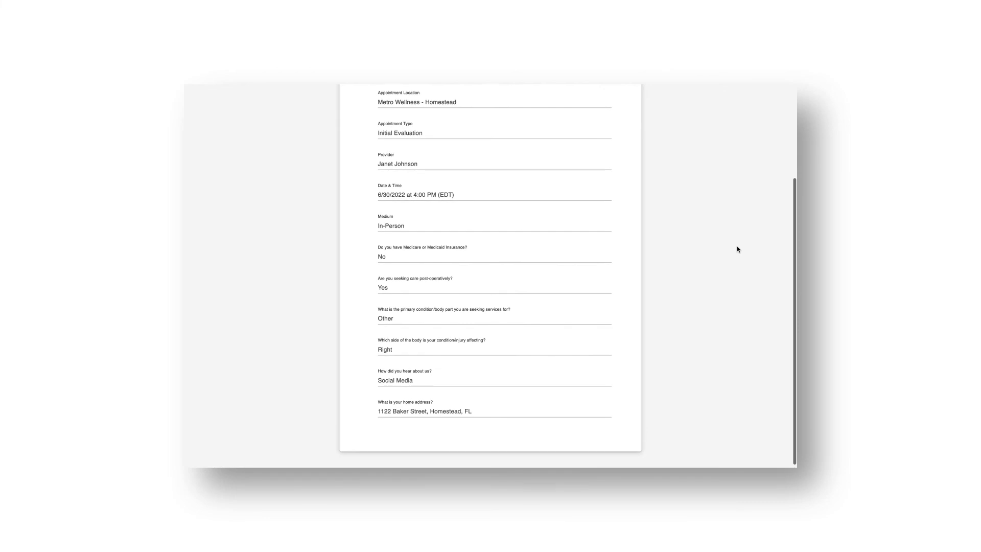
pyautogui.scroll(3)
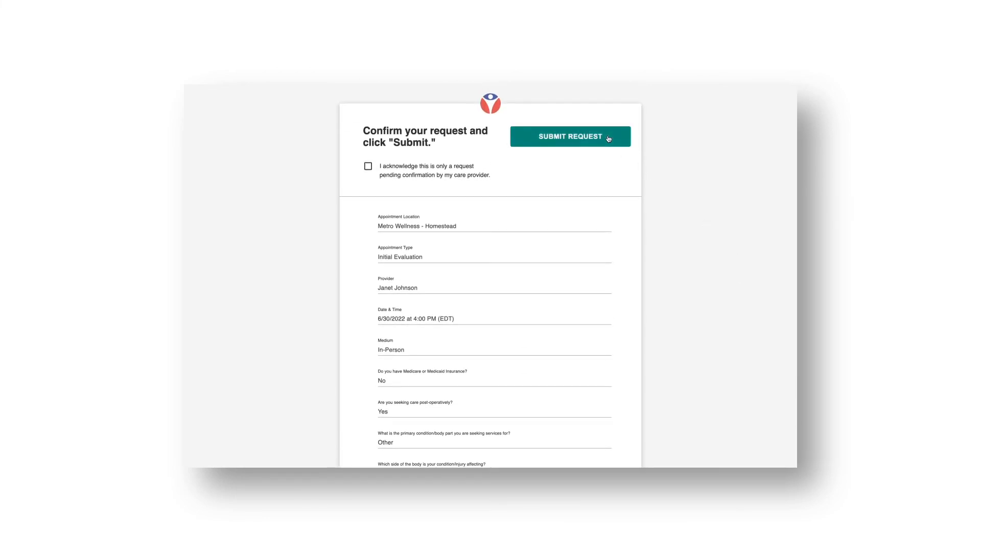
pyautogui.click(569, 136)
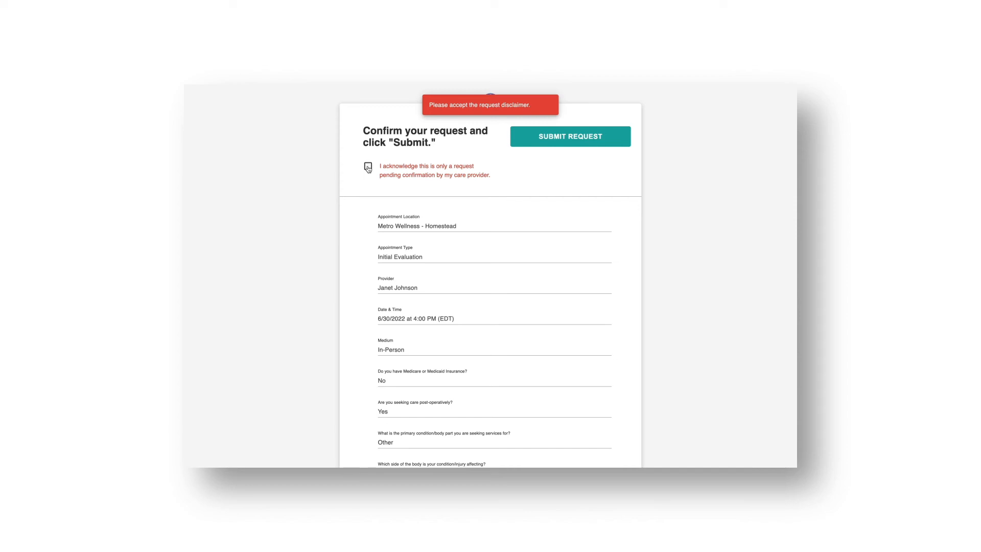
pyautogui.click(368, 167)
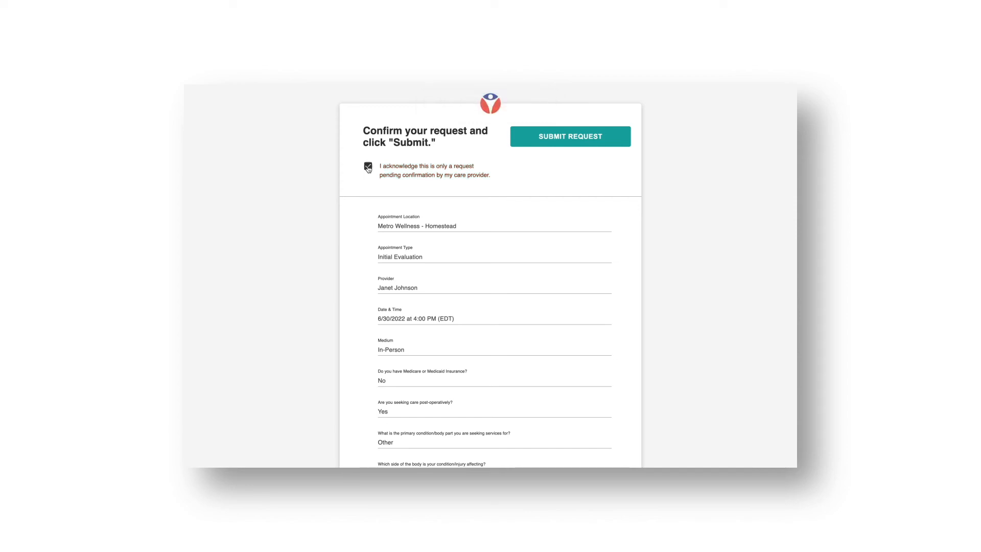
pyautogui.click(570, 137)
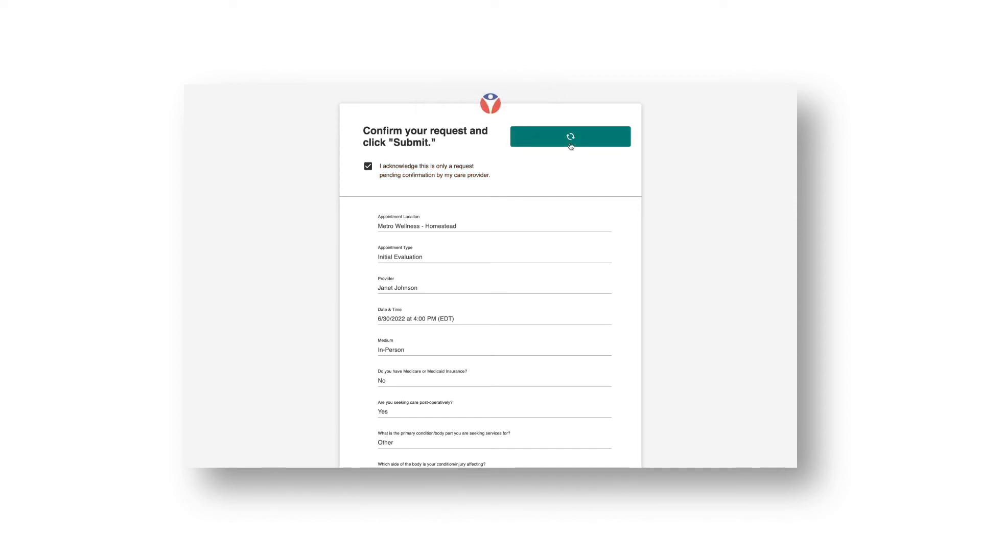
pyautogui.click(569, 136)
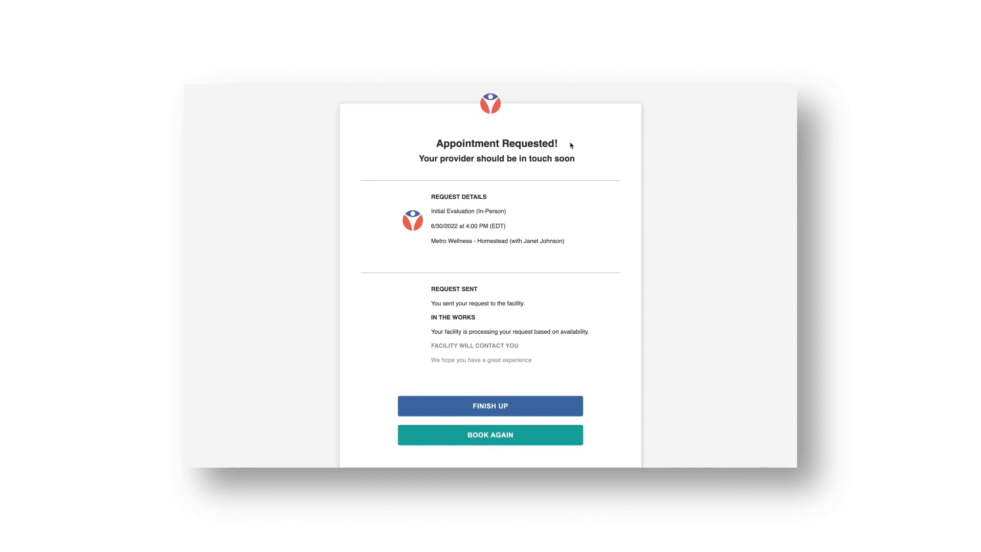
pyautogui.moveTo(402, 351)
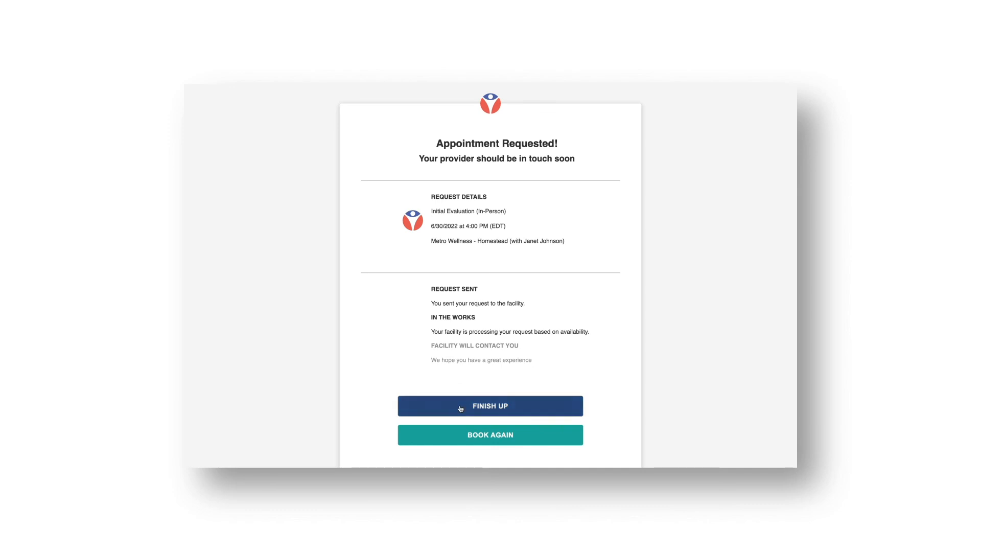
# Click Finish Up on the Appointment Requested page to return to the clinic homepage.
pyautogui.click(490, 405)
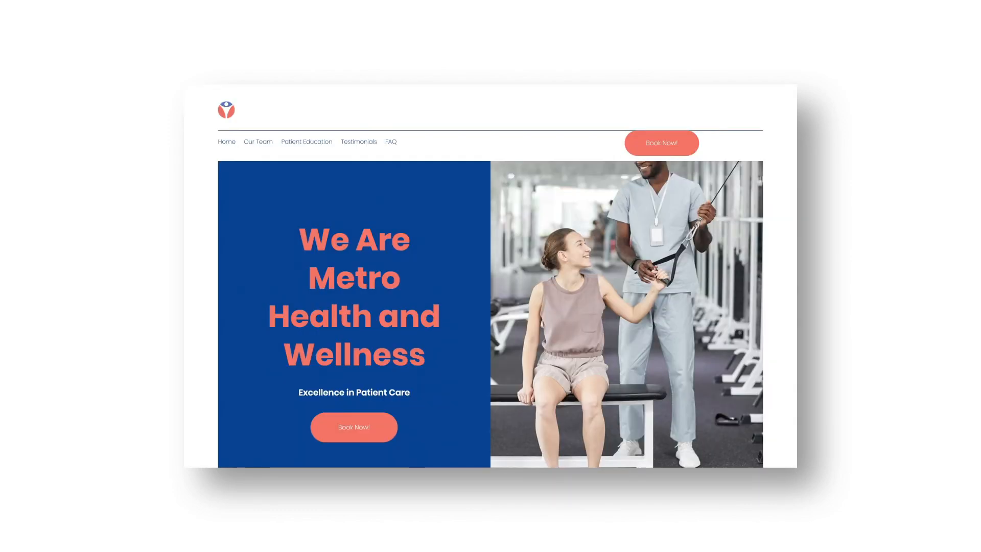